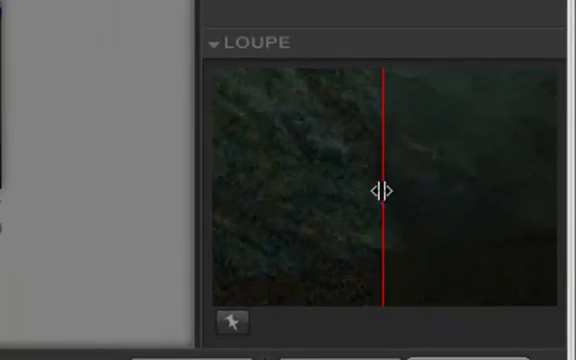
pyautogui.moveTo(443, 189)
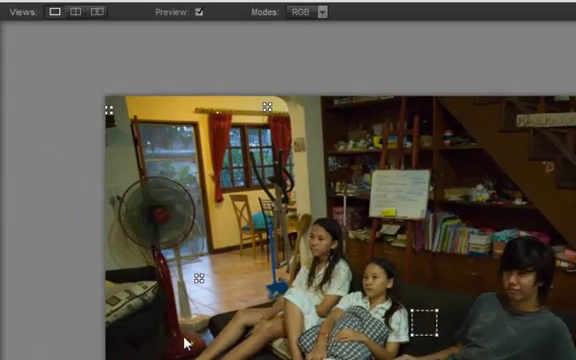
# Compare split and single previews, then show Reduce with Control Points at 100% contrast and color noise.
pyautogui.click(53, 13)
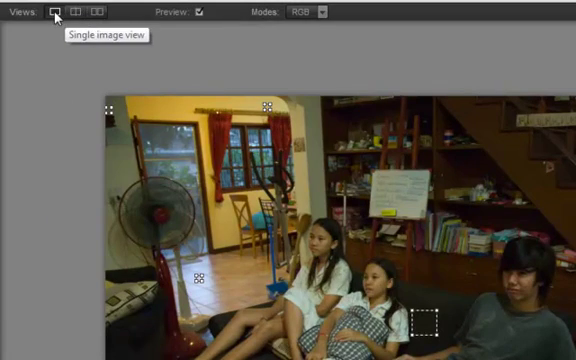
pyautogui.click(79, 11)
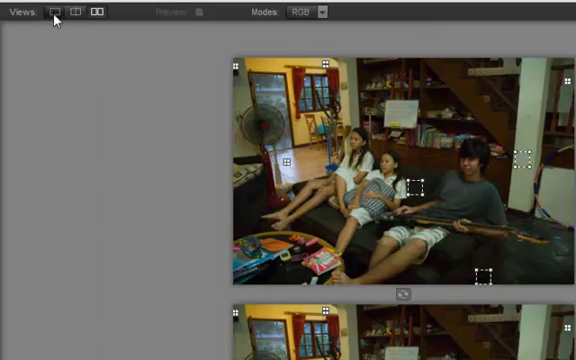
pyautogui.click(57, 13)
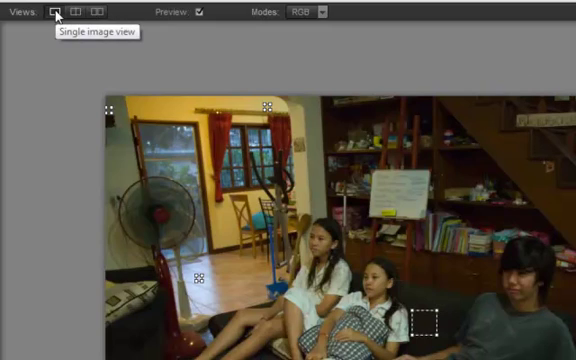
pyautogui.moveTo(297, 33)
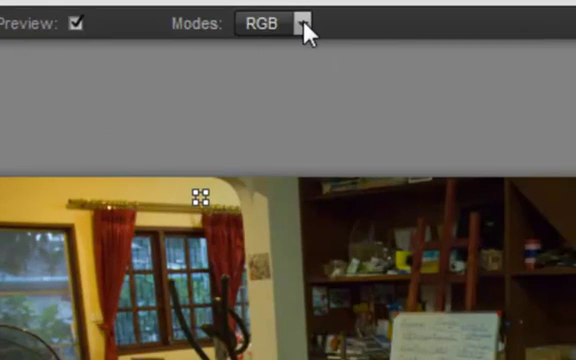
pyautogui.click(303, 24)
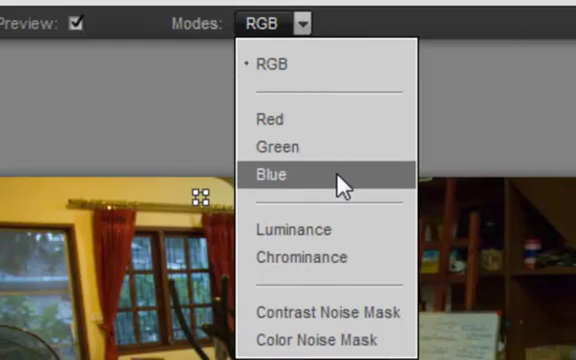
pyautogui.moveTo(325, 181)
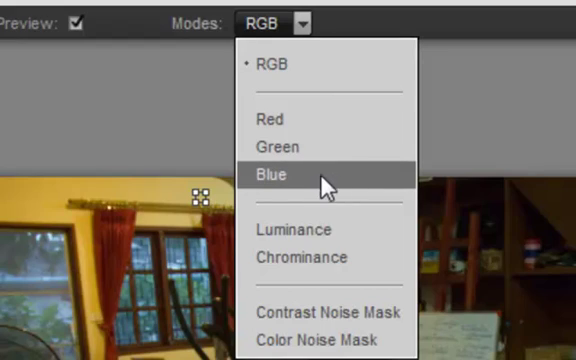
pyautogui.moveTo(358, 180)
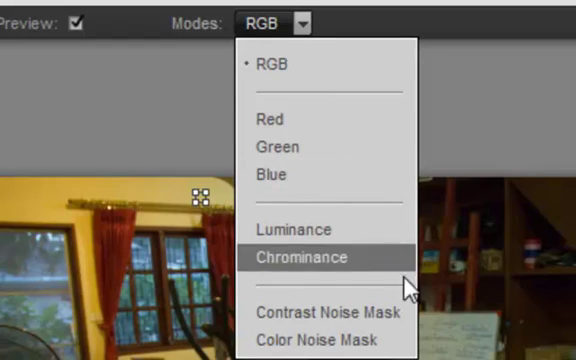
pyautogui.moveTo(330, 311)
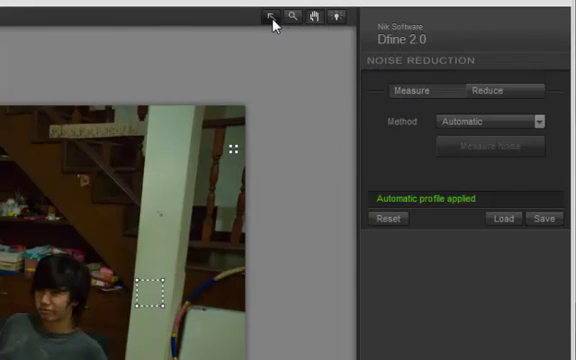
pyautogui.moveTo(271, 20)
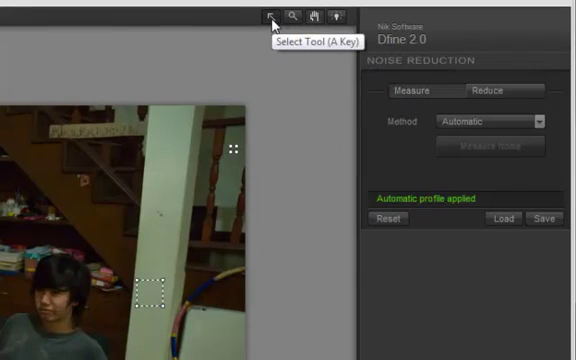
pyautogui.moveTo(316, 18)
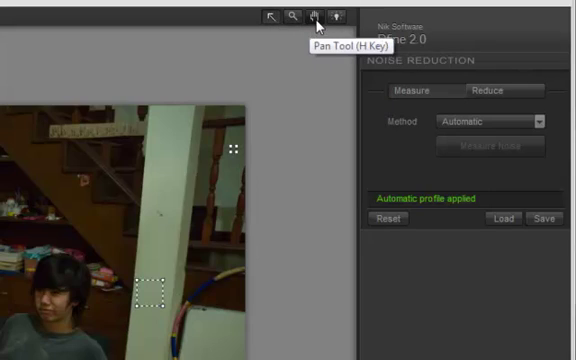
pyautogui.moveTo(293, 18)
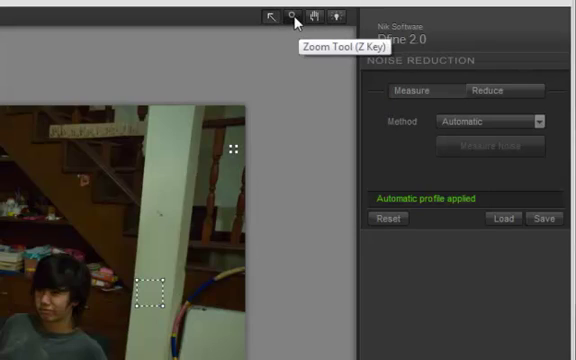
pyautogui.moveTo(324, 18)
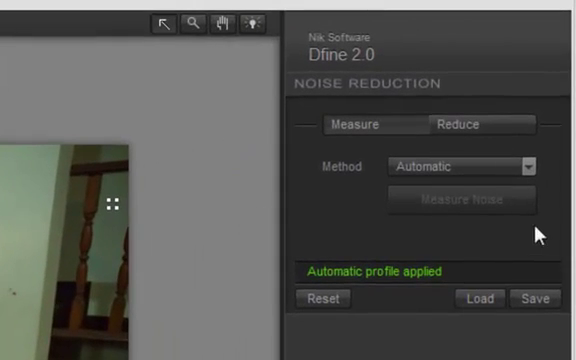
pyautogui.moveTo(461, 167)
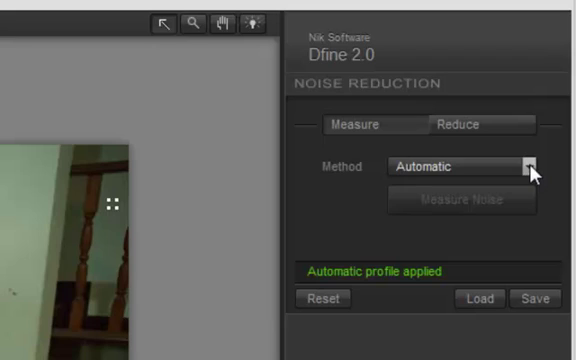
pyautogui.click(360, 124)
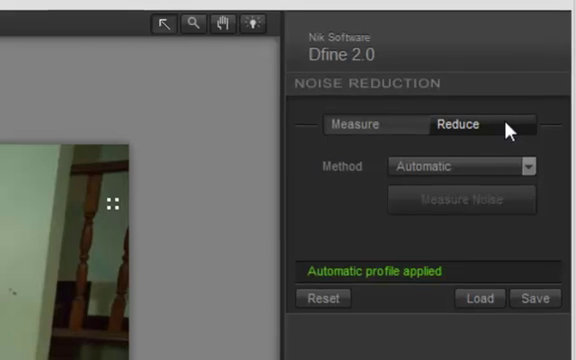
pyautogui.click(461, 167)
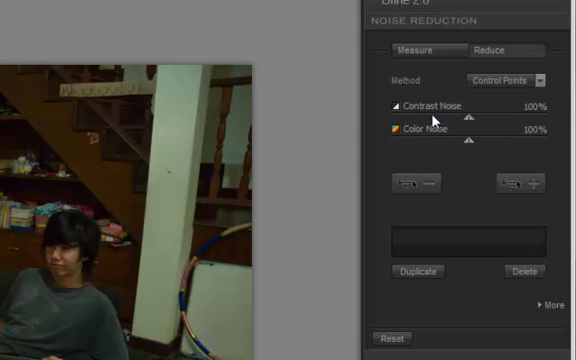
pyautogui.moveTo(434, 120)
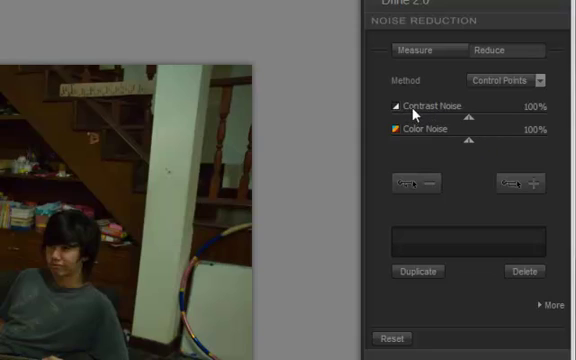
pyautogui.moveTo(452, 118)
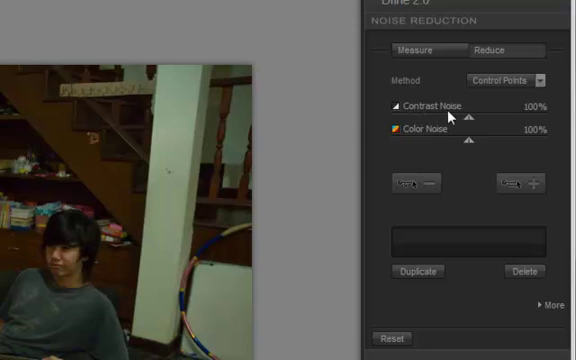
pyautogui.moveTo(450, 110)
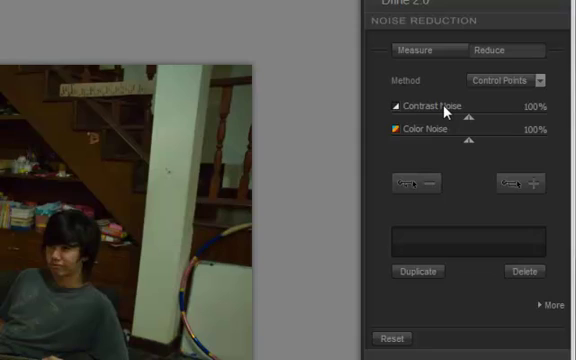
pyautogui.moveTo(437, 133)
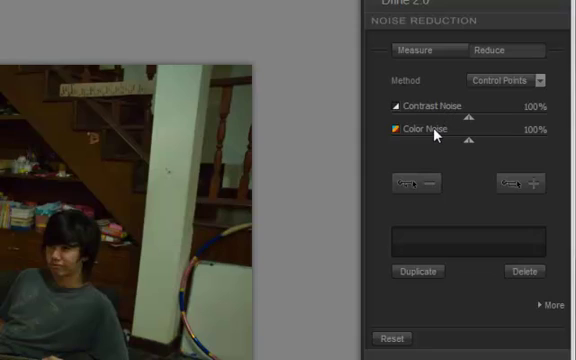
pyautogui.moveTo(430, 133)
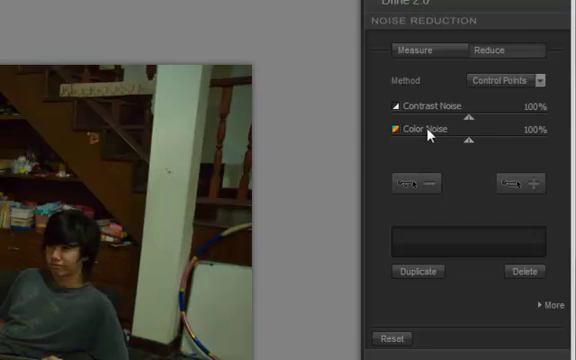
pyautogui.moveTo(428, 118)
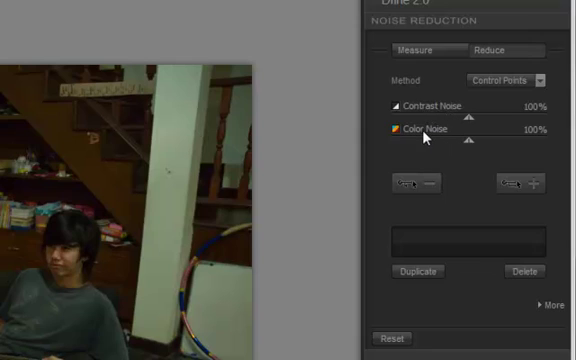
pyautogui.moveTo(430, 135)
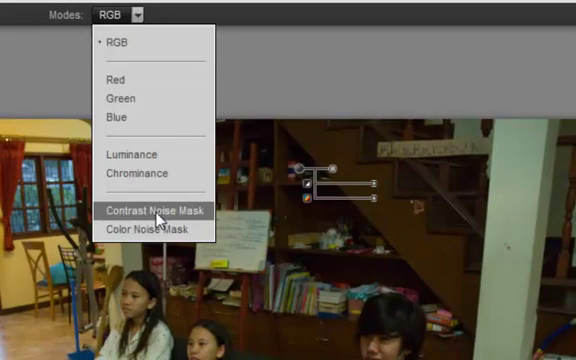
# Preview the Contrast Noise Mask and raise the control point's contrast noise reduction.
pyautogui.click(156, 213)
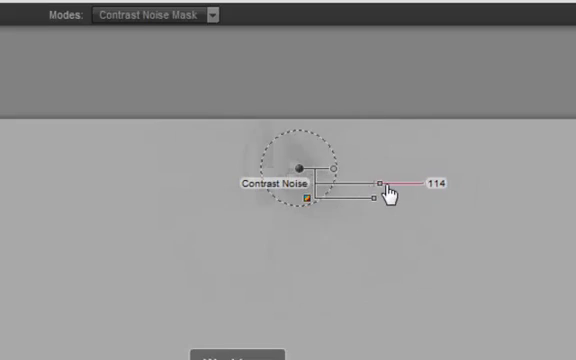
pyautogui.moveTo(383, 183); pyautogui.dragTo(410, 183)
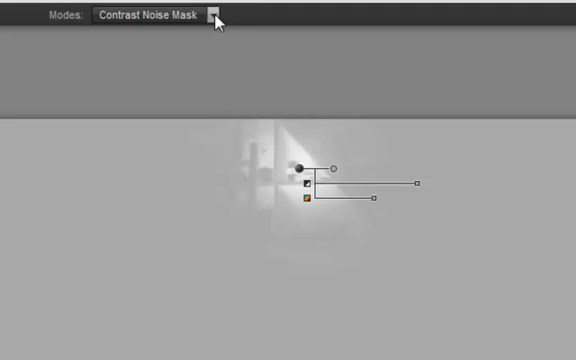
# Switch the preview mode from the noise mask back to RGB.
pyautogui.click(150, 17)
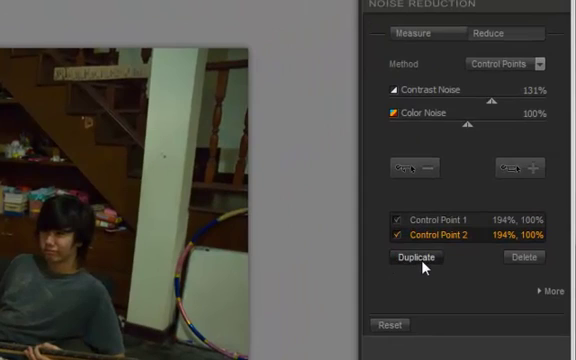
pyautogui.moveTo(413, 257)
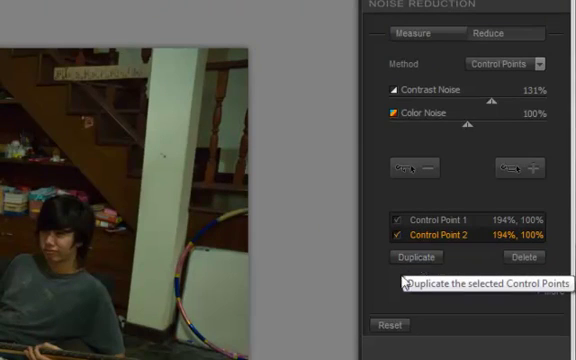
pyautogui.moveTo(390, 288)
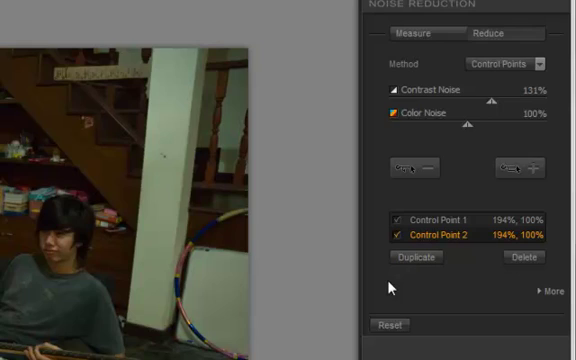
pyautogui.moveTo(487, 182)
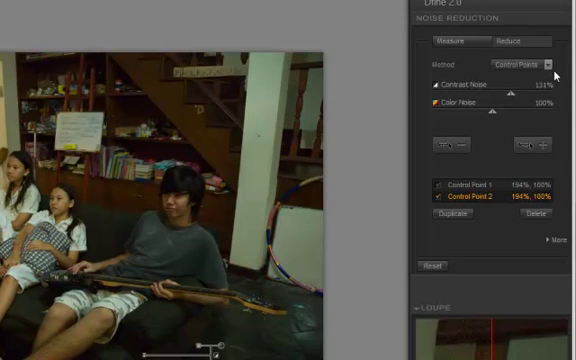
# Set the method to Color Ranges and start changing the red range's colour.
pyautogui.click(529, 64)
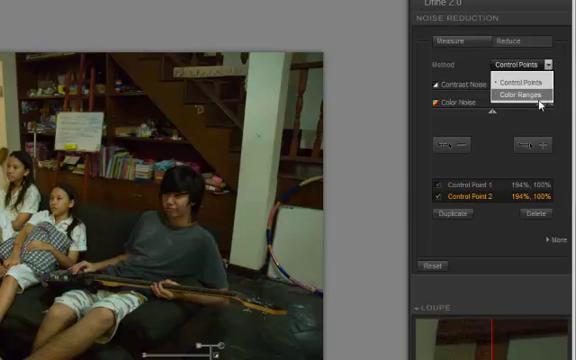
pyautogui.click(519, 95)
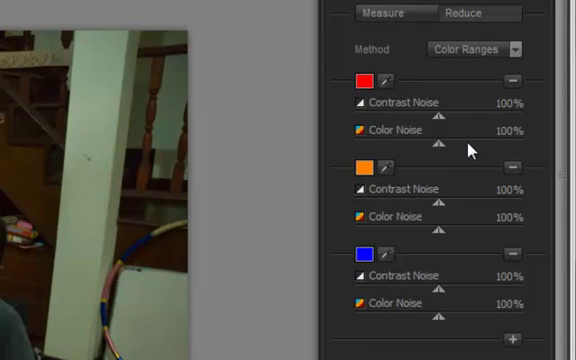
pyautogui.moveTo(357, 97)
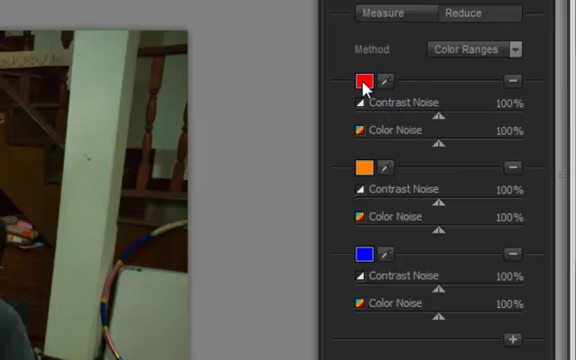
pyautogui.click(365, 79)
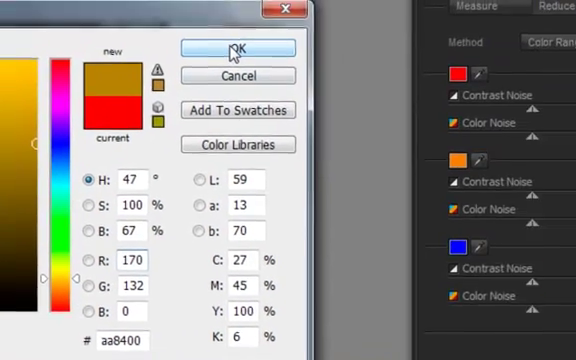
# Confirm darker, muted colours in the Color Picker for the colour-range swatches.
pyautogui.click(246, 48)
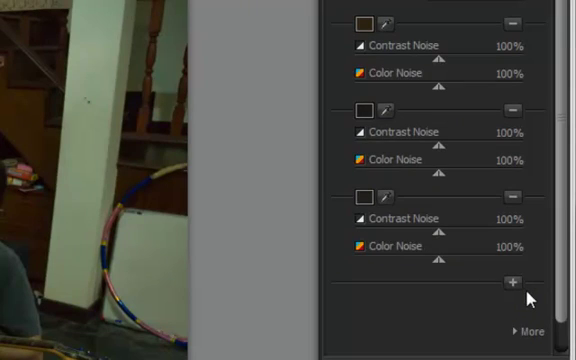
pyautogui.moveTo(513, 195)
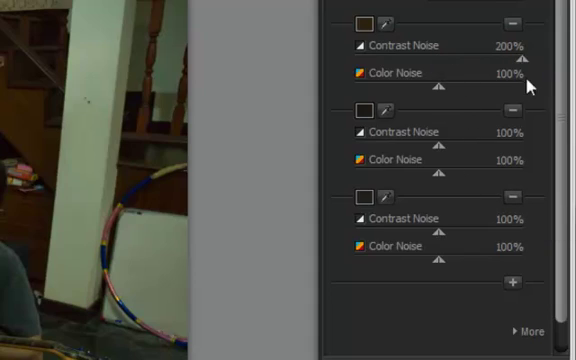
pyautogui.moveTo(446, 112)
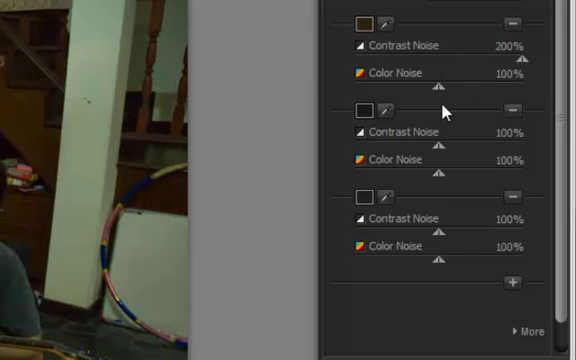
pyautogui.moveTo(438, 92)
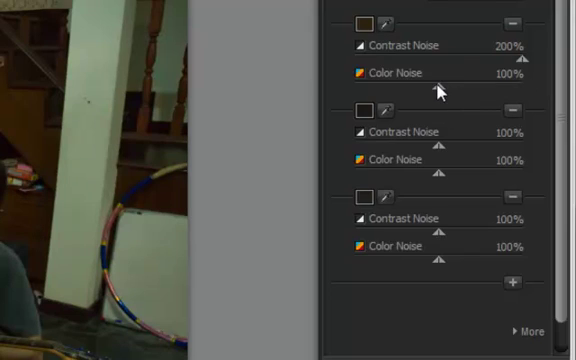
pyautogui.moveTo(565, 186)
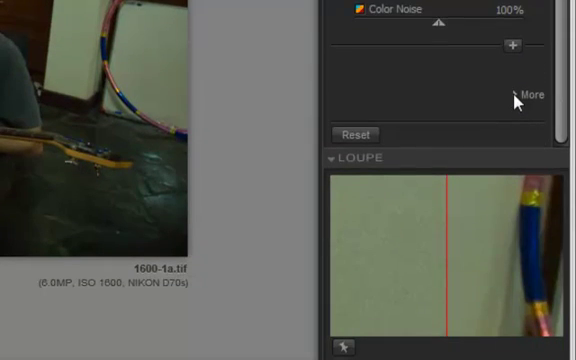
# Expand More options and tick Edge Preservation at 50%.
pyautogui.click(532, 94)
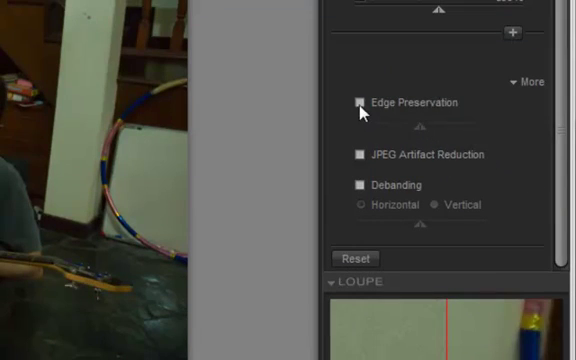
pyautogui.click(361, 103)
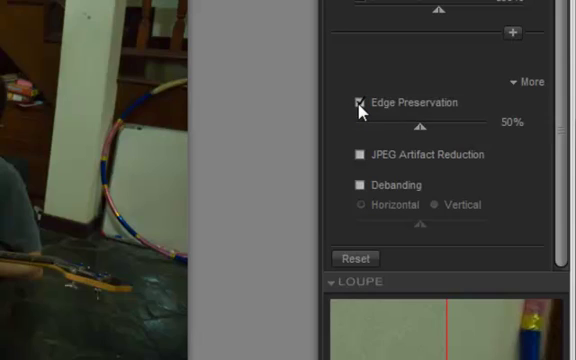
pyautogui.moveTo(57, 213)
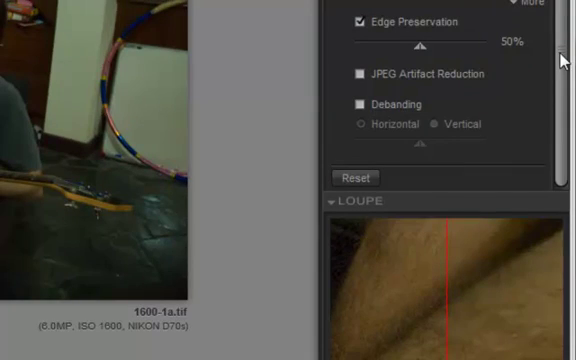
pyautogui.moveTo(542, 72)
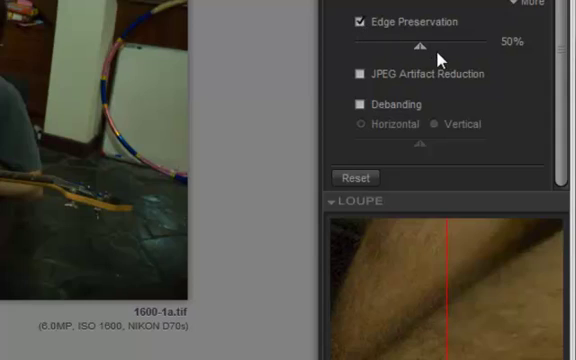
# Drag the Edge Preservation slider up to 100%.
pyautogui.moveTo(418, 45); pyautogui.dragTo(456, 45)
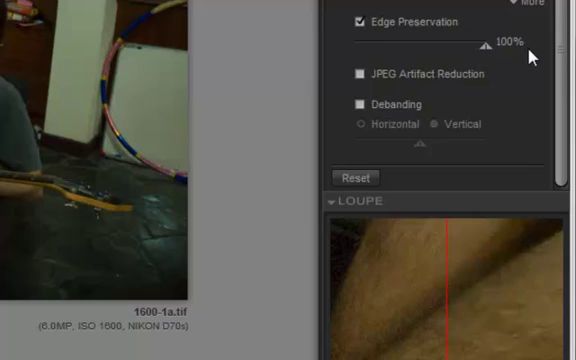
pyautogui.moveTo(530, 54)
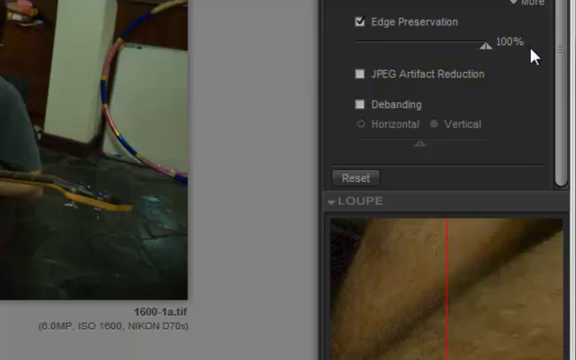
pyautogui.moveTo(507, 92)
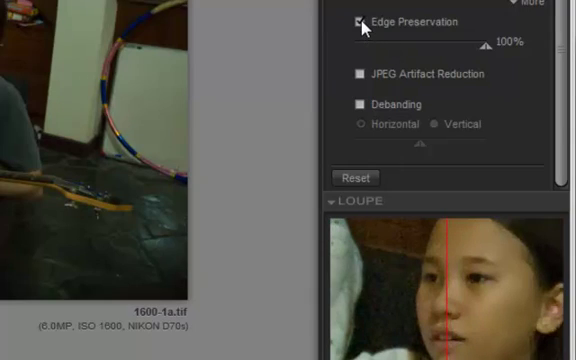
# Toggle Edge Preservation off and on, then lower its strength from 100% to 22%.
pyautogui.click(357, 22)
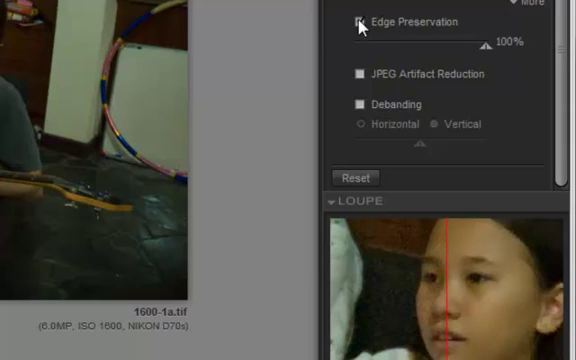
pyautogui.click(357, 22)
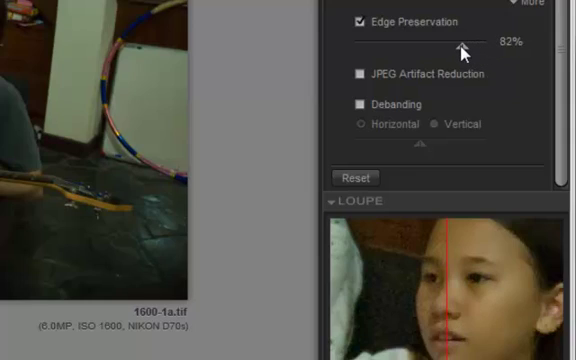
pyautogui.moveTo(464, 46); pyautogui.dragTo(426, 46)
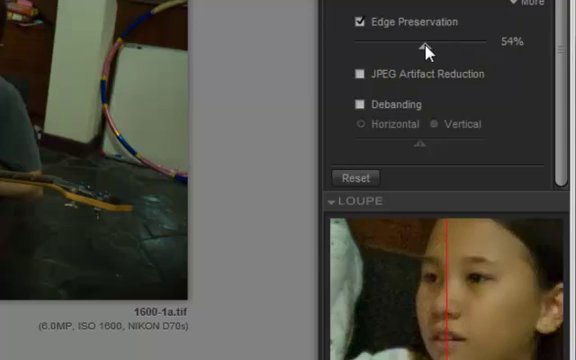
pyautogui.moveTo(425, 46); pyautogui.dragTo(415, 46)
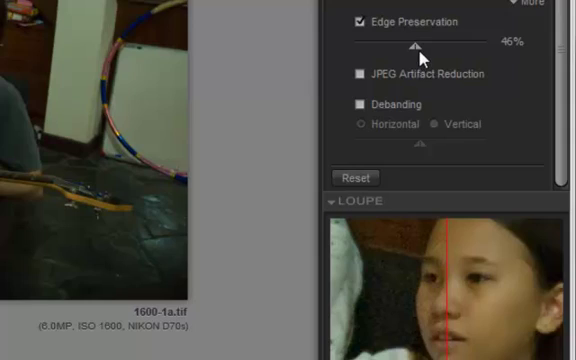
pyautogui.moveTo(415, 36); pyautogui.dragTo(388, 42)
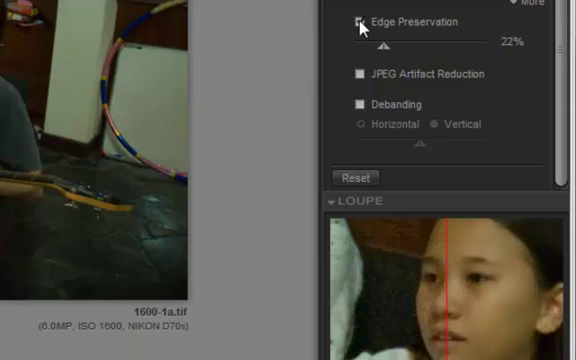
# Enable JPEG Artifact Reduction and vertical Debanding at 100%, toggling to compare.
pyautogui.click(358, 22)
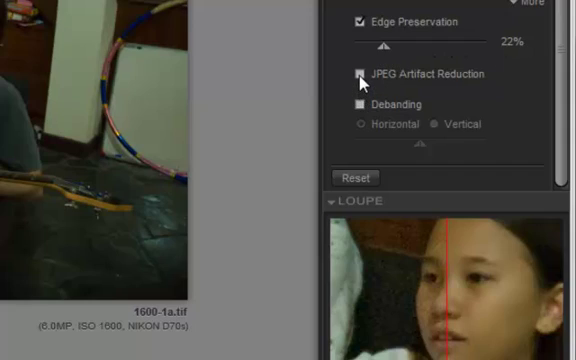
pyautogui.click(357, 74)
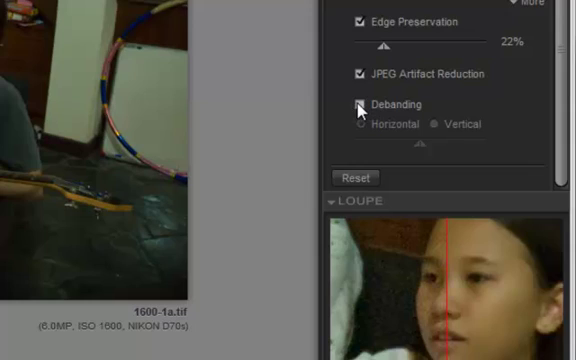
pyautogui.click(359, 105)
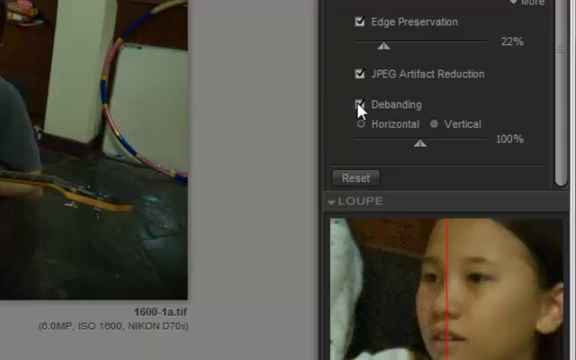
pyautogui.click(358, 105)
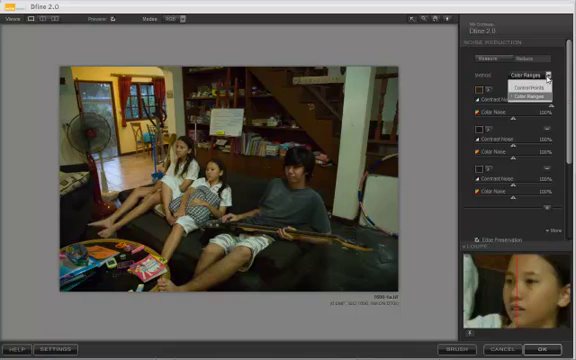
# Set the method back to Control Points, listing both 194%/100% control points.
pyautogui.click(513, 92)
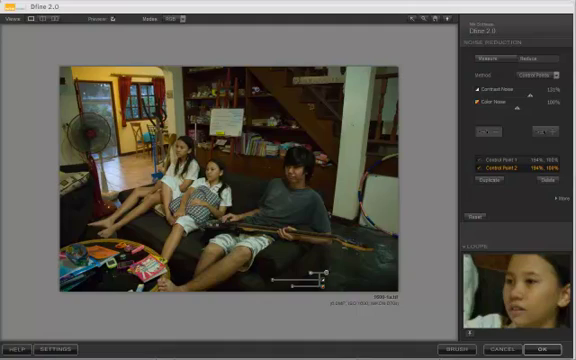
pyautogui.moveTo(428, 235)
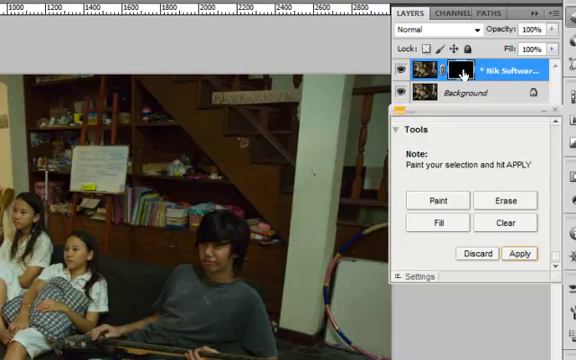
pyautogui.moveTo(453, 70)
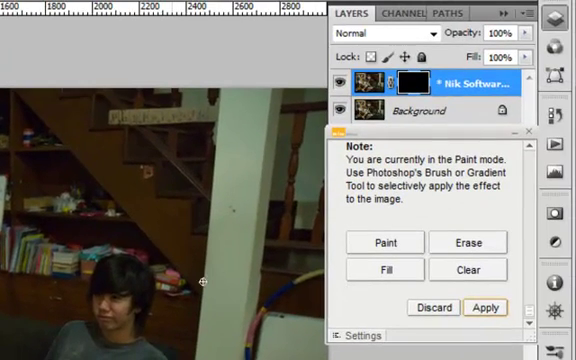
pyautogui.moveTo(60, 270)
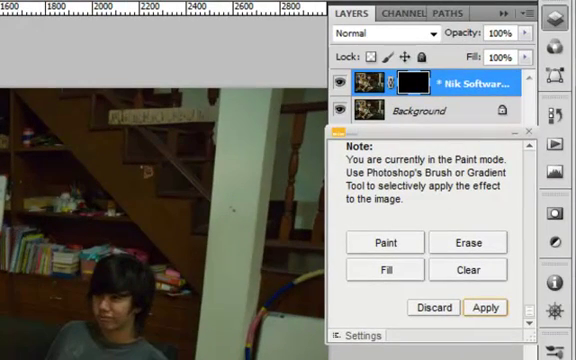
pyautogui.moveTo(65, 268)
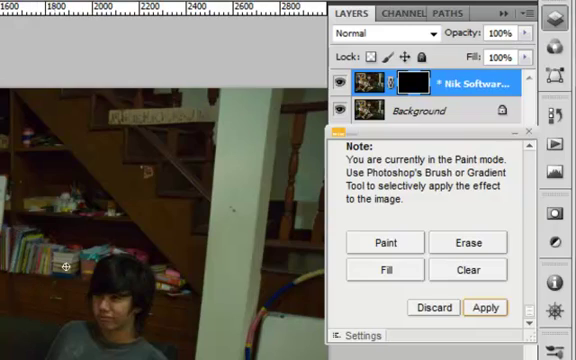
pyautogui.moveTo(376, 302)
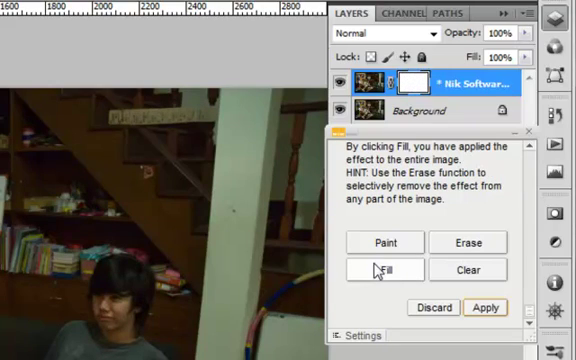
pyautogui.moveTo(384, 242)
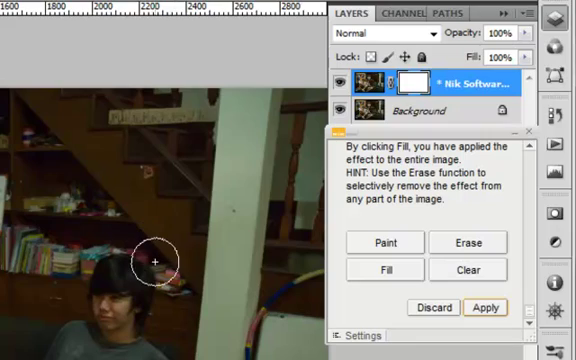
pyautogui.moveTo(230, 281)
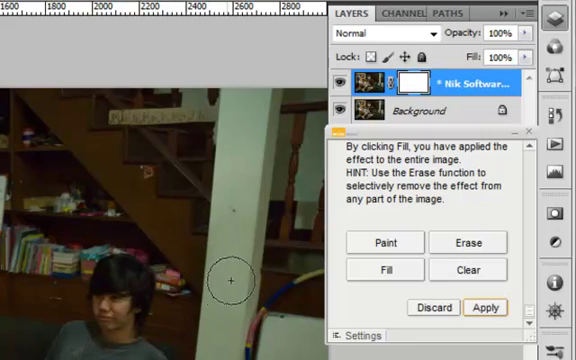